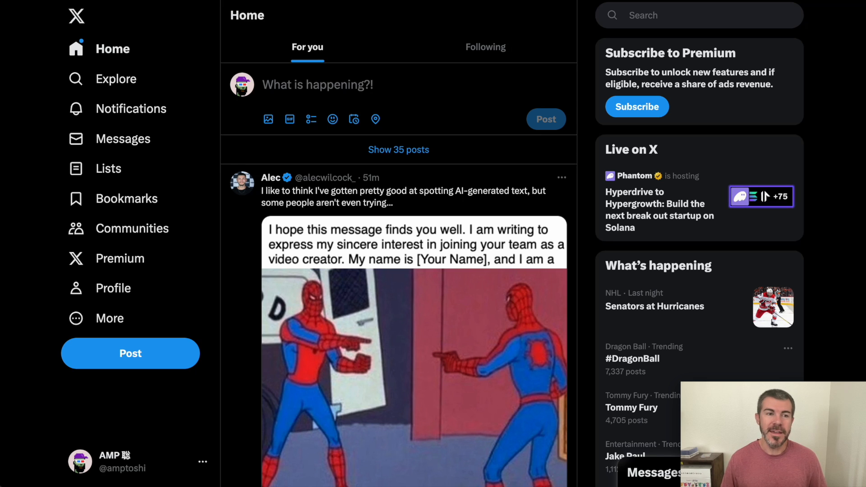
Step: Reach Settings and privacy from the More menu's Settings and Support group
scroll("down", 3)
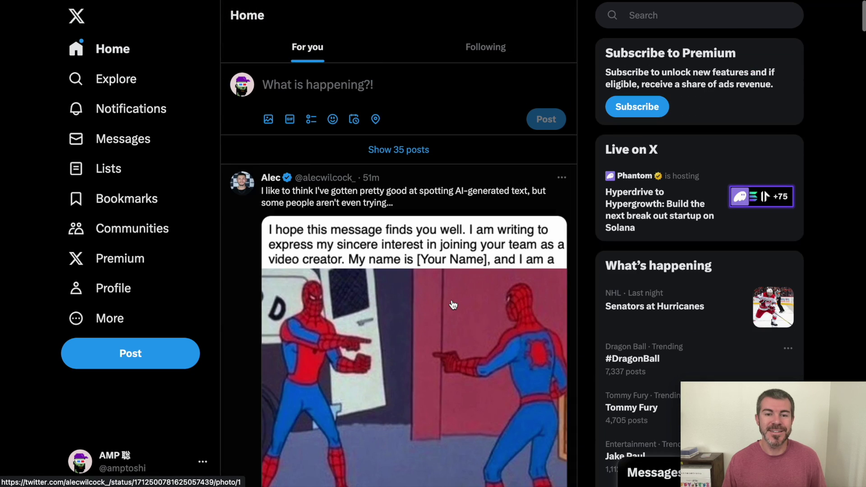
mouse_move(314, 203)
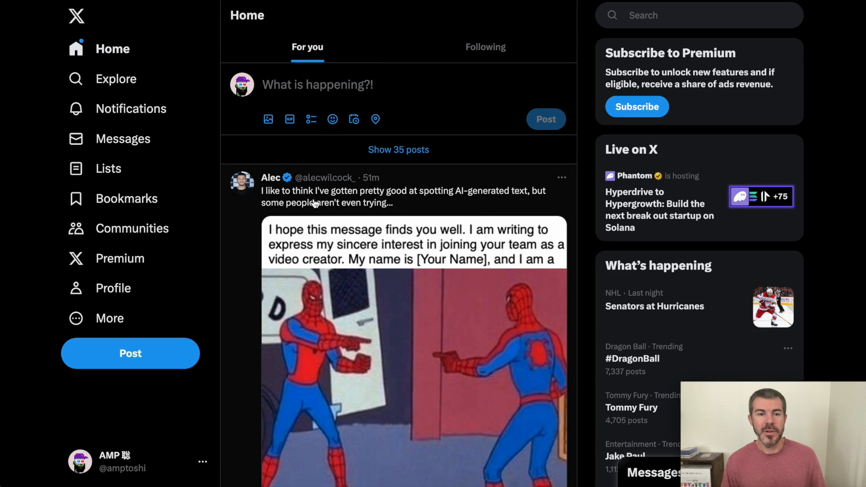
mouse_move(462, 199)
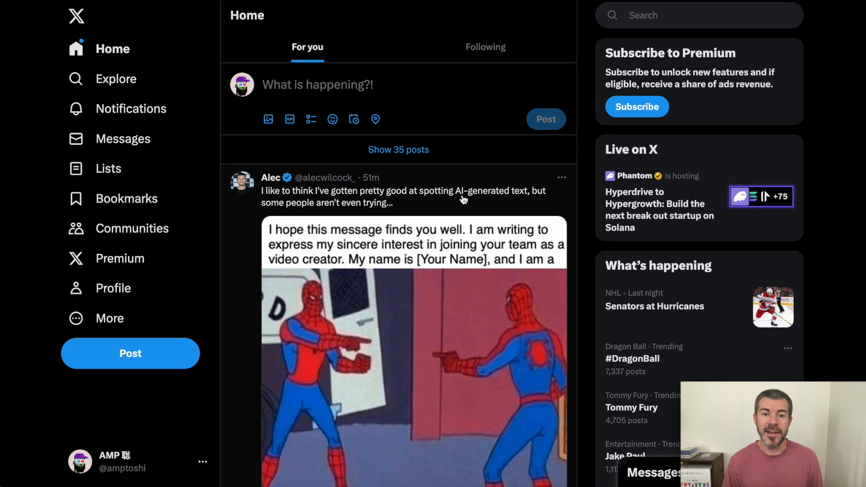
mouse_move(466, 209)
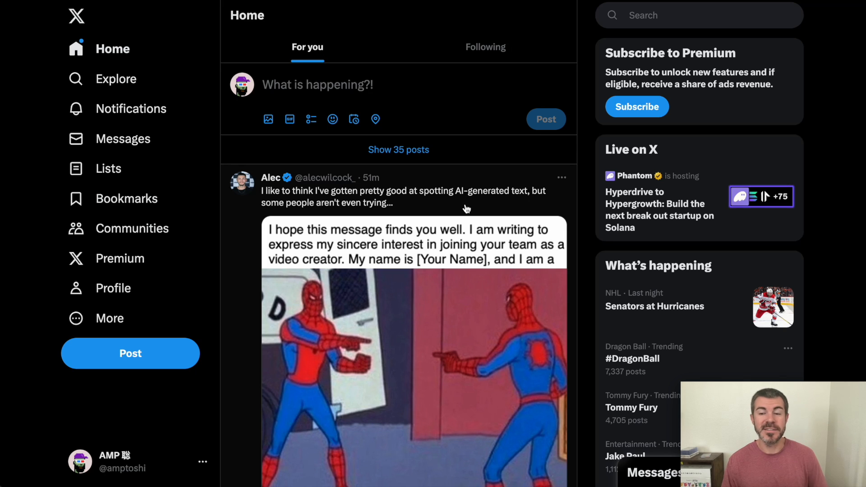
mouse_move(571, 170)
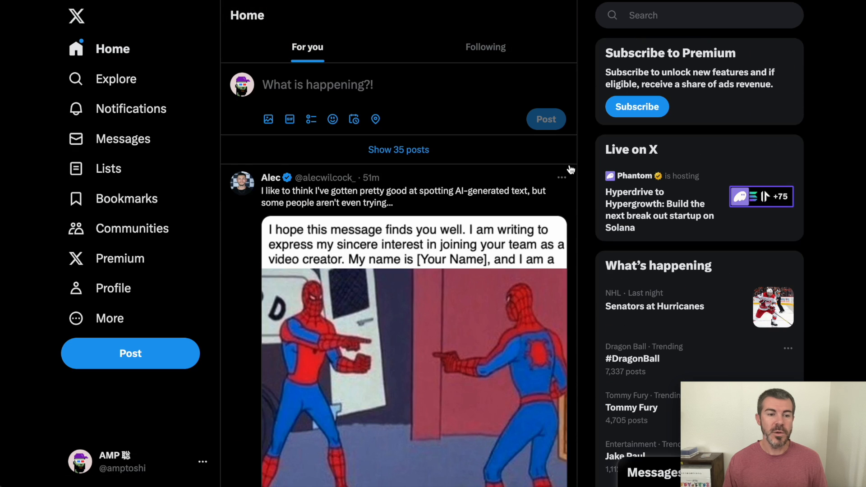
left_click(111, 319)
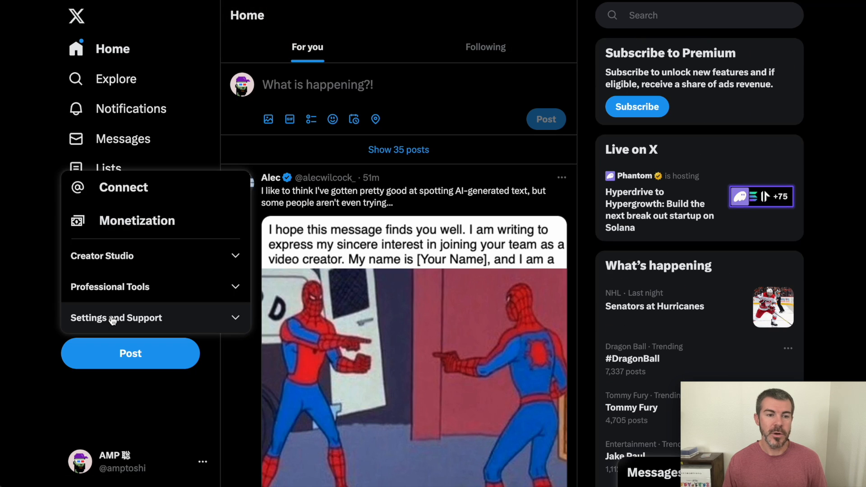
left_click(116, 318)
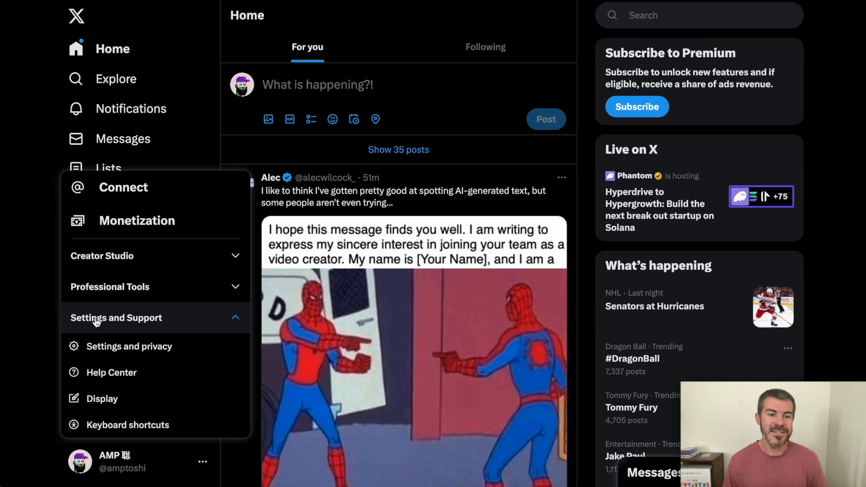
left_click(130, 346)
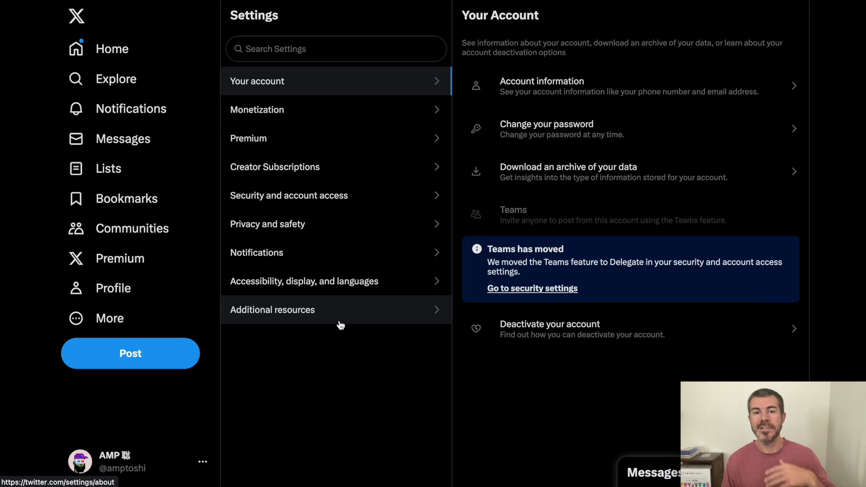
mouse_move(339, 324)
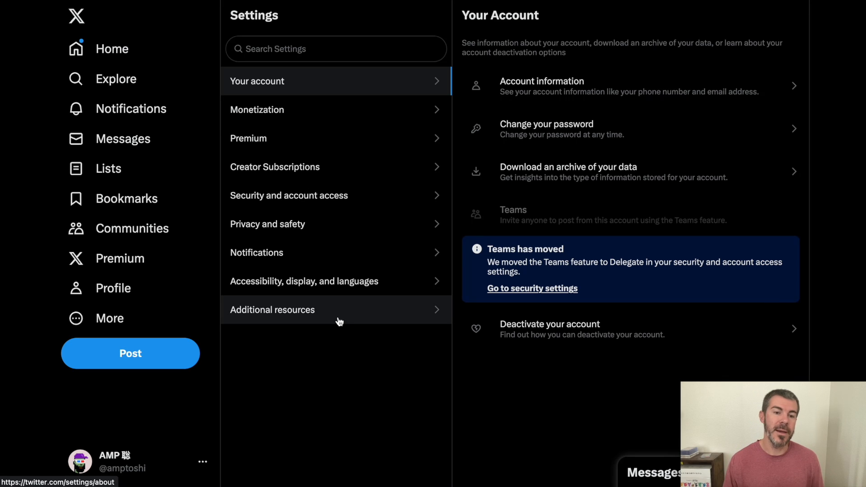
mouse_move(340, 345)
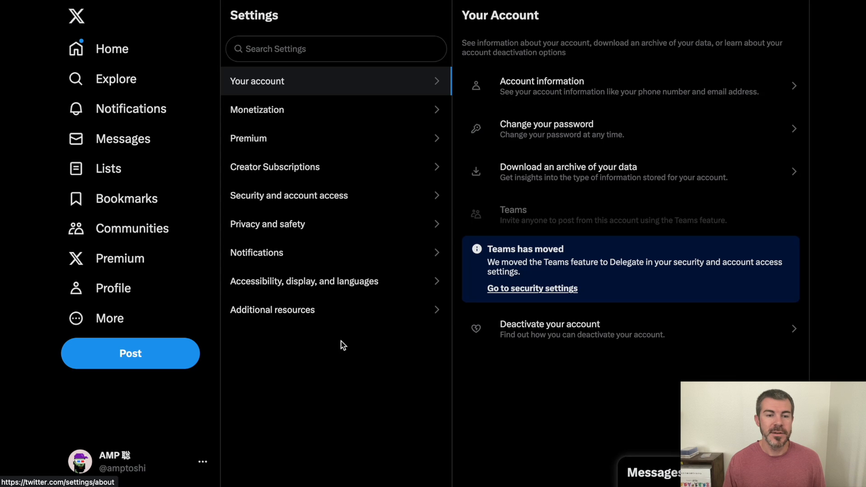
Step: Go to Privacy and safety, then into the Mute and block settings
left_click(268, 224)
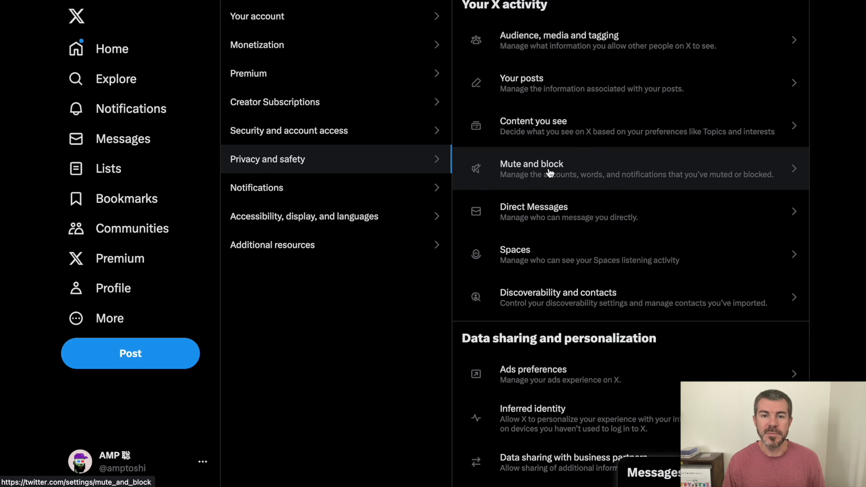
left_click(531, 169)
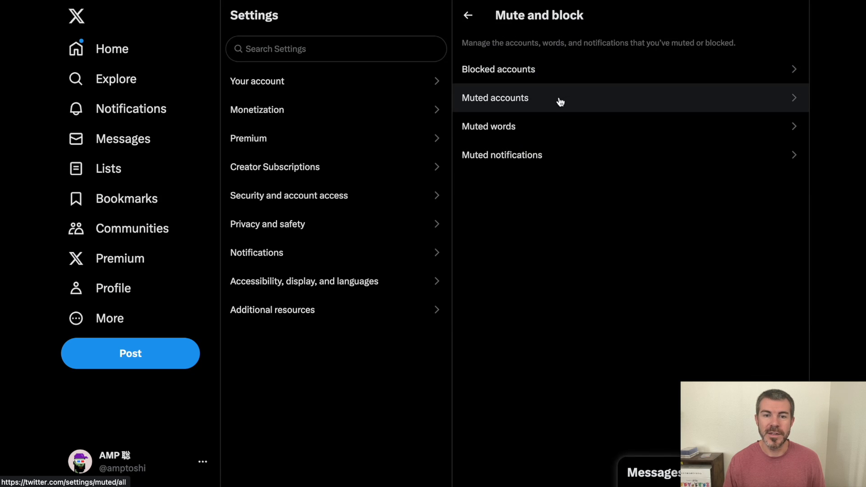
Step: View the Muted words list of NFT terms like nakamigos and 0xApes, muted forever
left_click(489, 126)
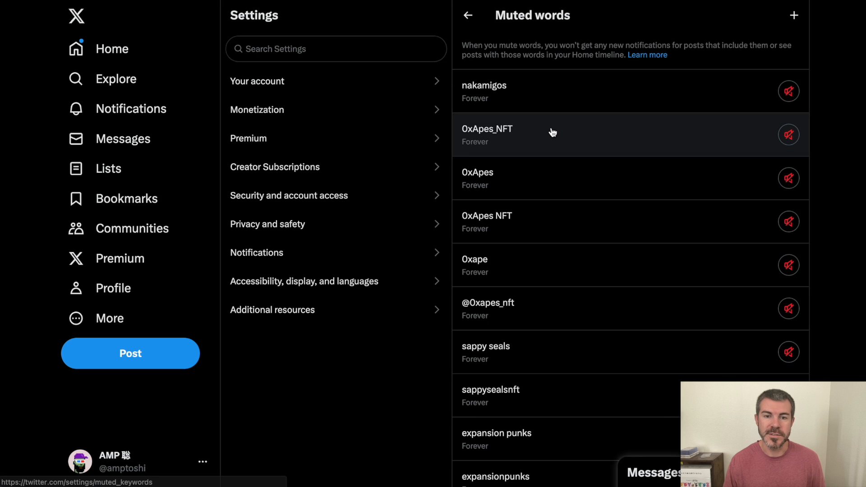
scroll("down", 3)
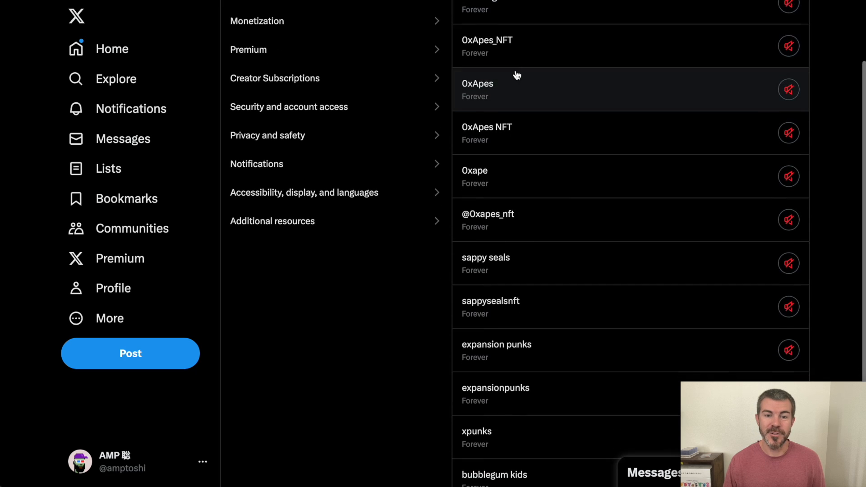
scroll("up", 3)
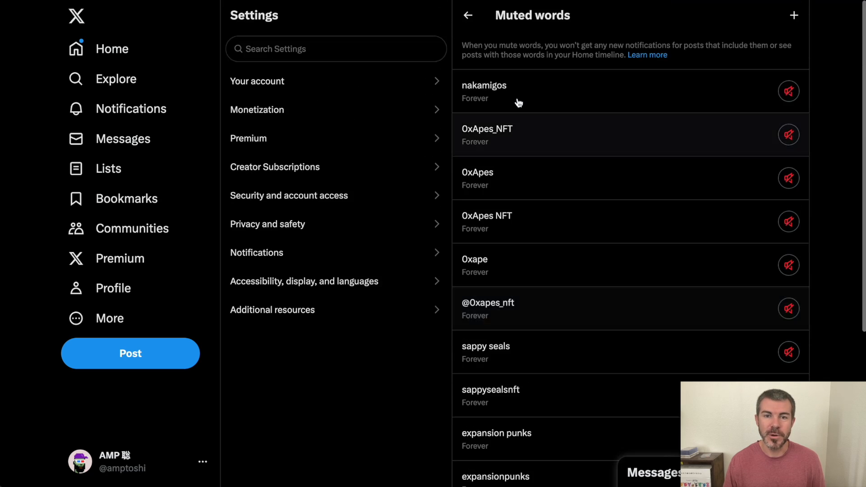
scroll("down", 3)
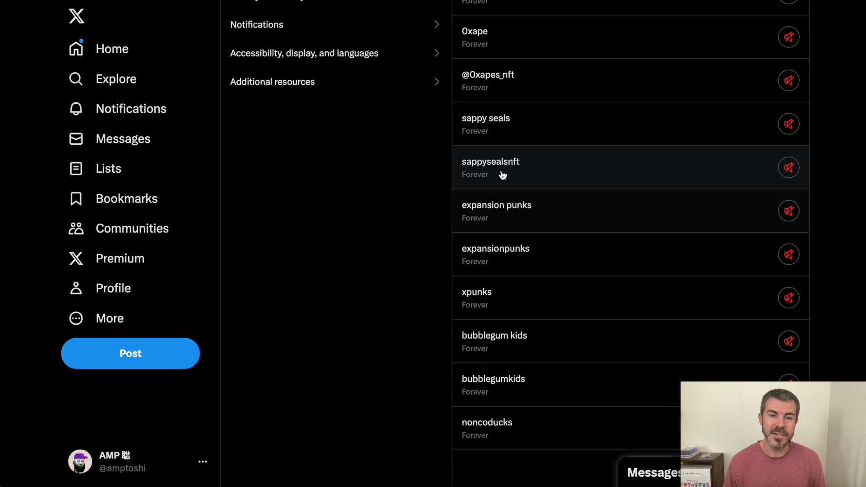
mouse_move(494, 385)
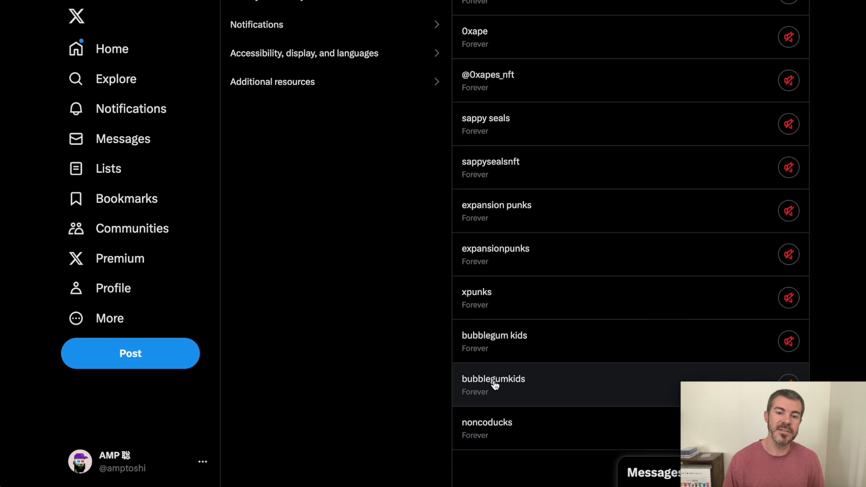
scroll("up", 3)
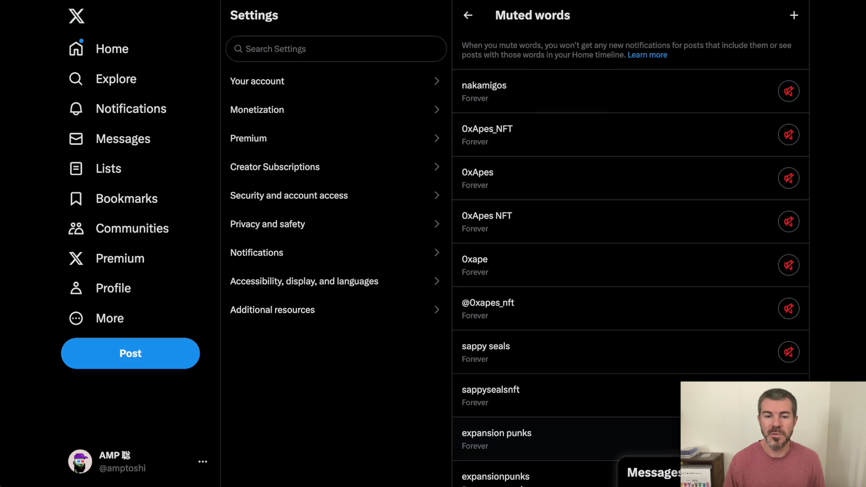
mouse_move(590, 92)
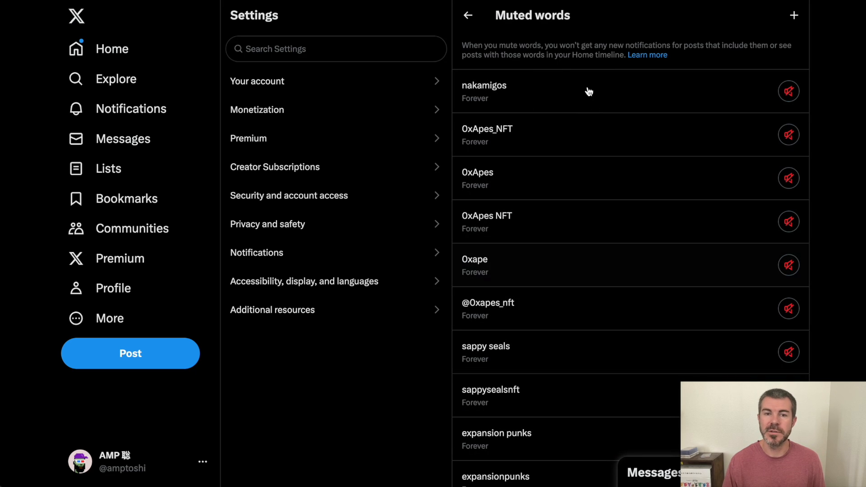
mouse_move(794, 15)
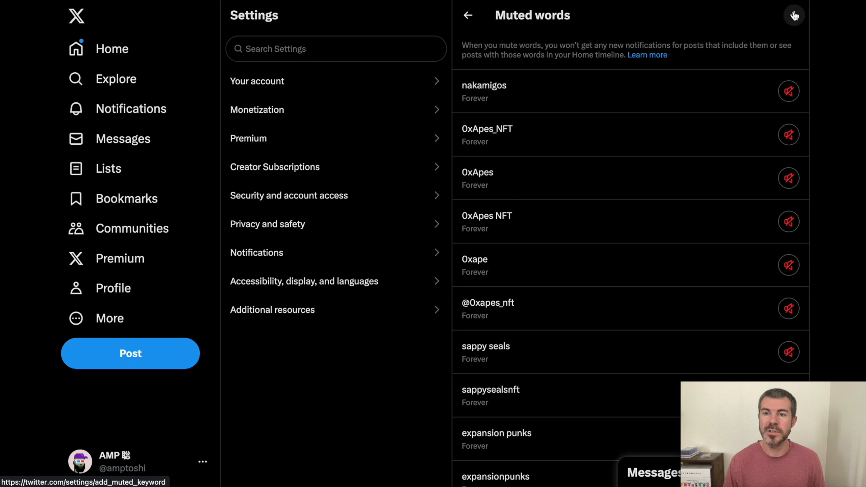
Step: Start a new muted word and enter 'election'
left_click(794, 15)
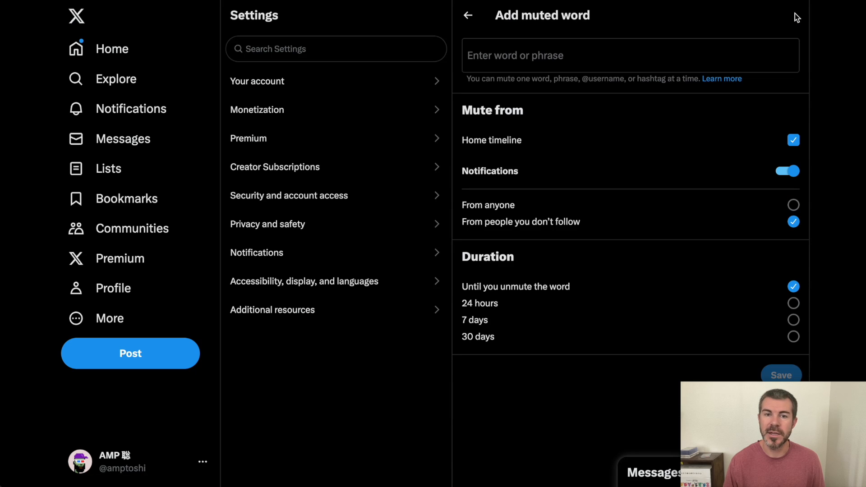
left_click(552, 55)
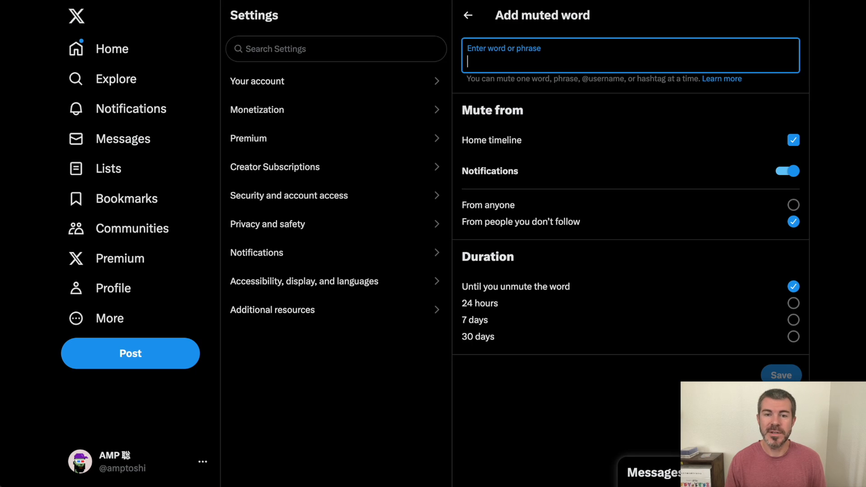
type("elec")
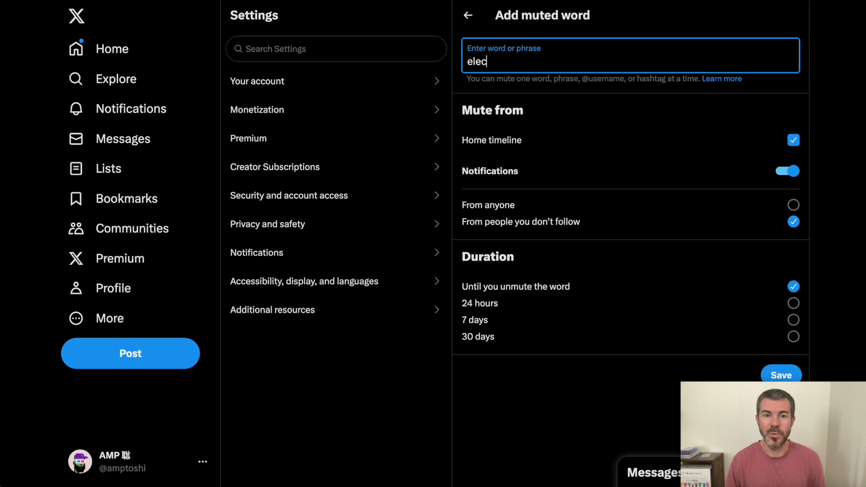
type("tion")
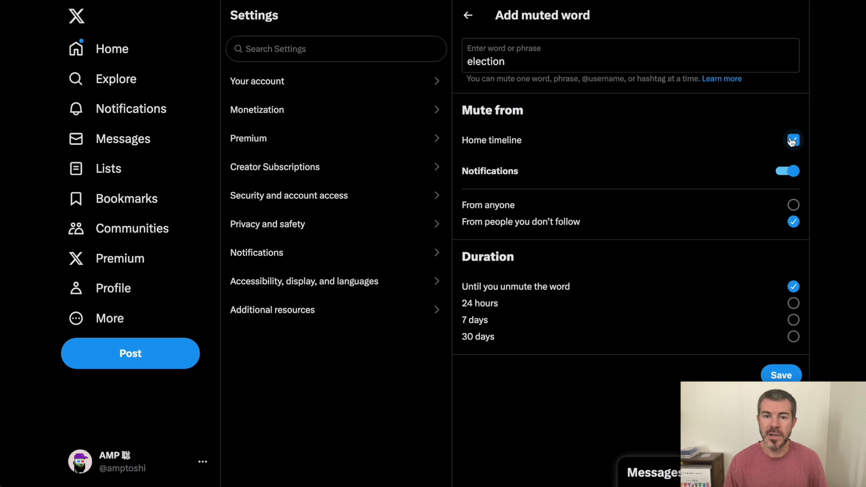
Step: Set the mute to apply from anyone with a 7-day duration
left_click(793, 140)
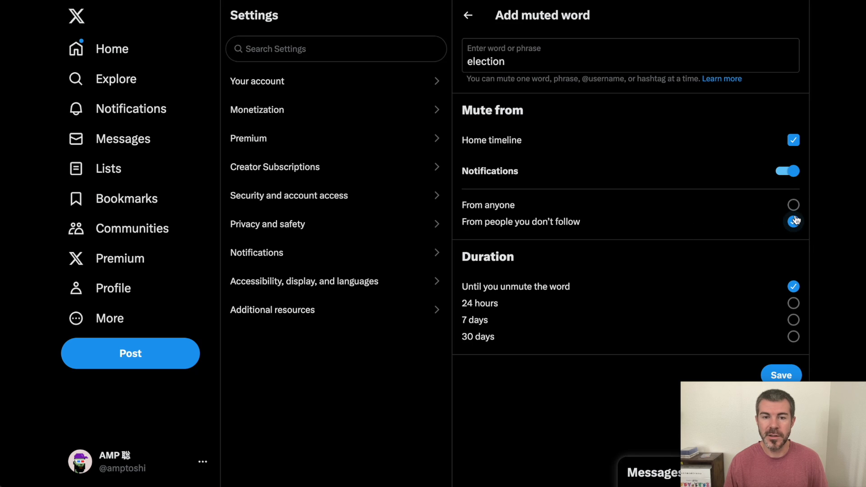
left_click(794, 204)
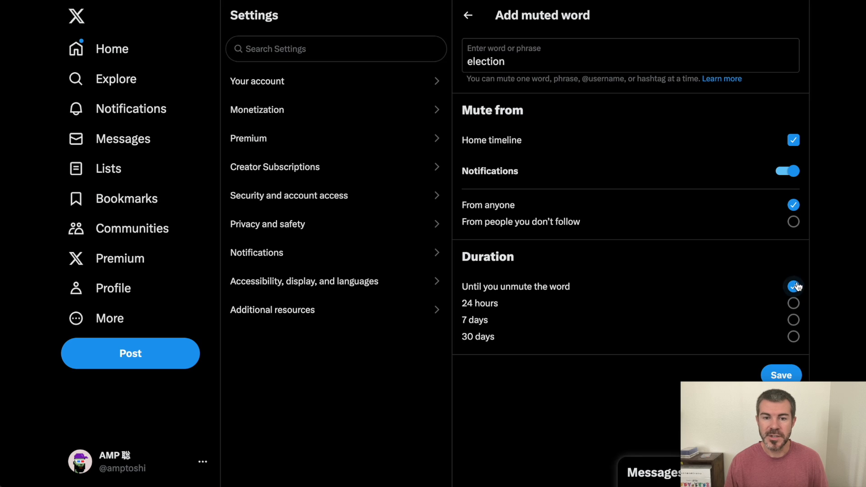
left_click(794, 286)
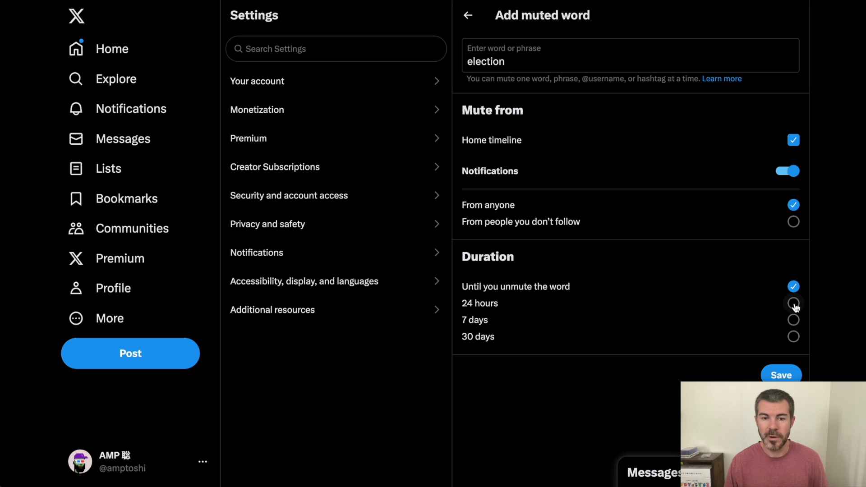
left_click(793, 320)
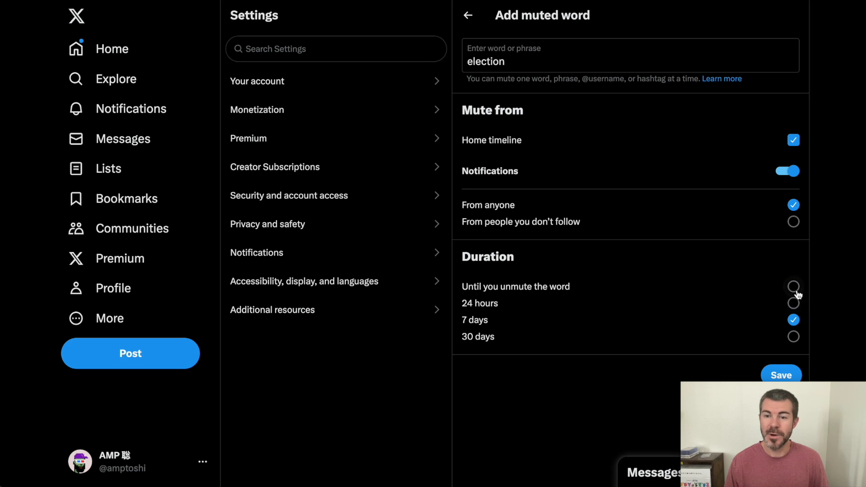
left_click(794, 286)
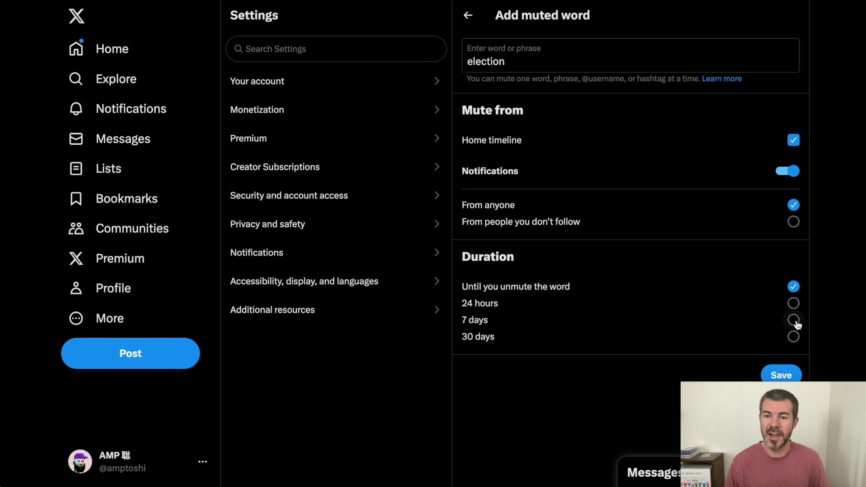
left_click(794, 320)
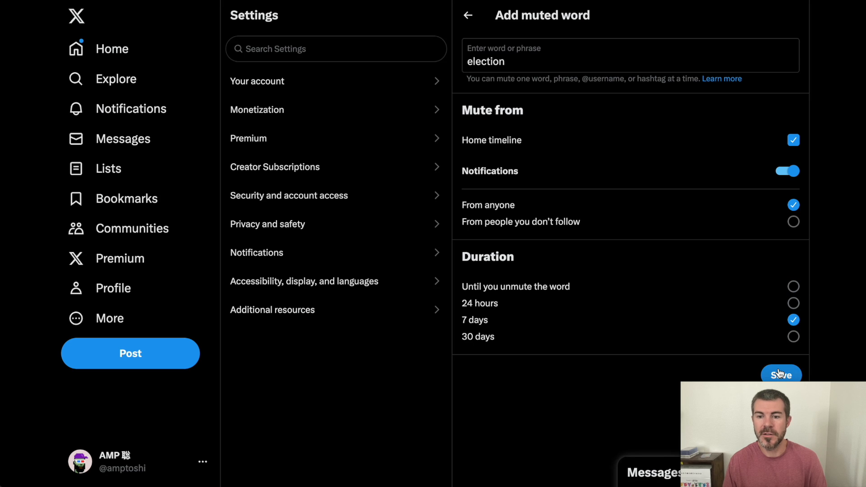
Step: Save 'election' as muted, then unmute nakamigos and 0xApes
left_click(781, 374)
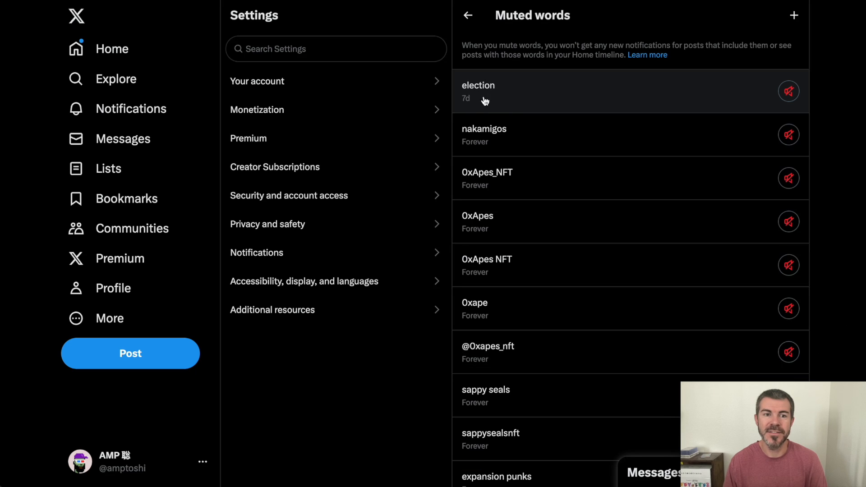
mouse_move(498, 94)
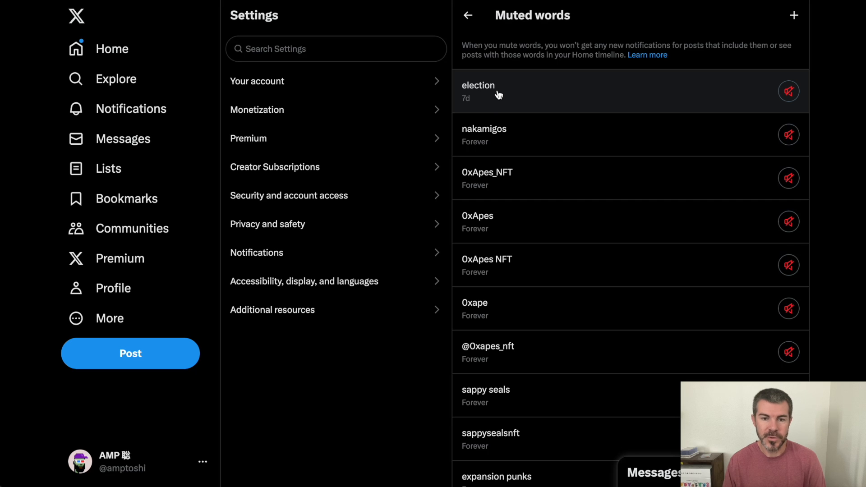
mouse_move(477, 146)
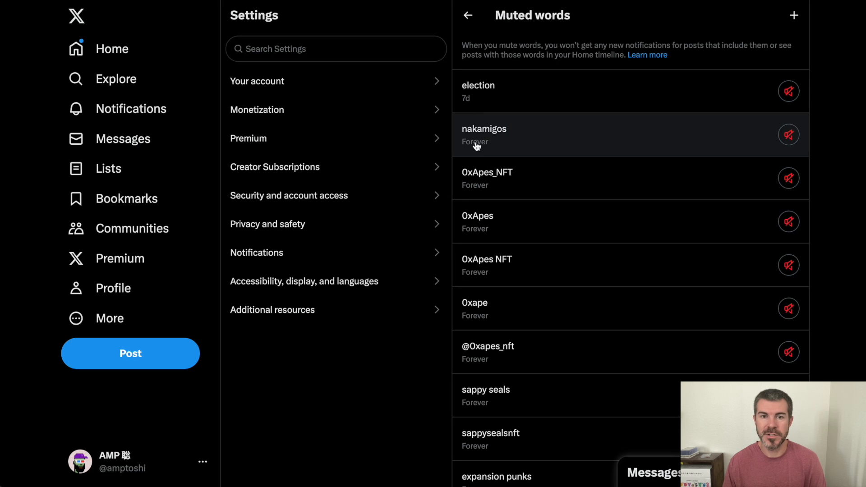
mouse_move(496, 112)
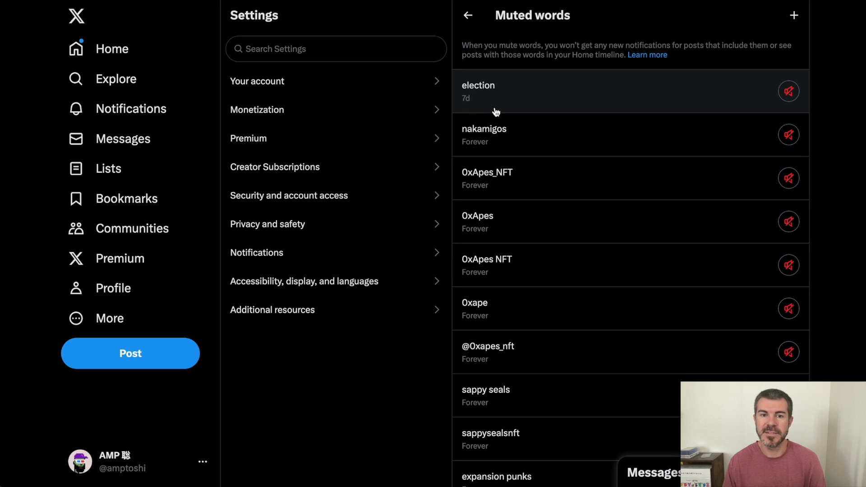
mouse_move(604, 134)
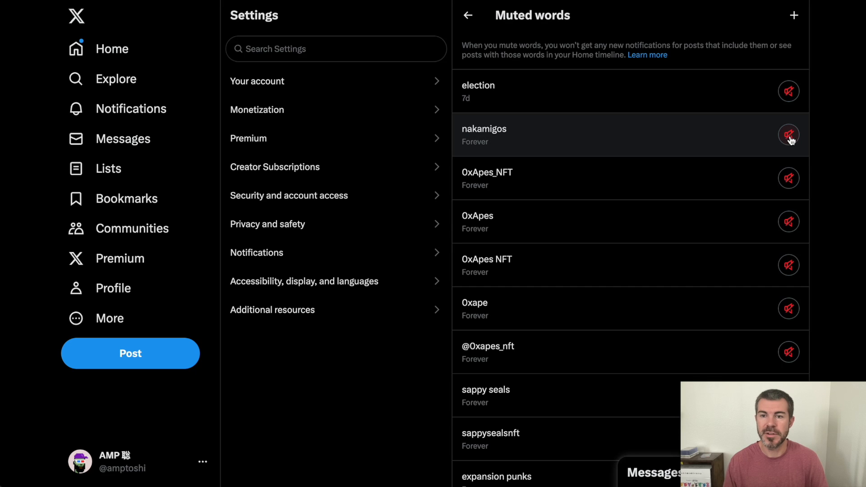
mouse_move(789, 134)
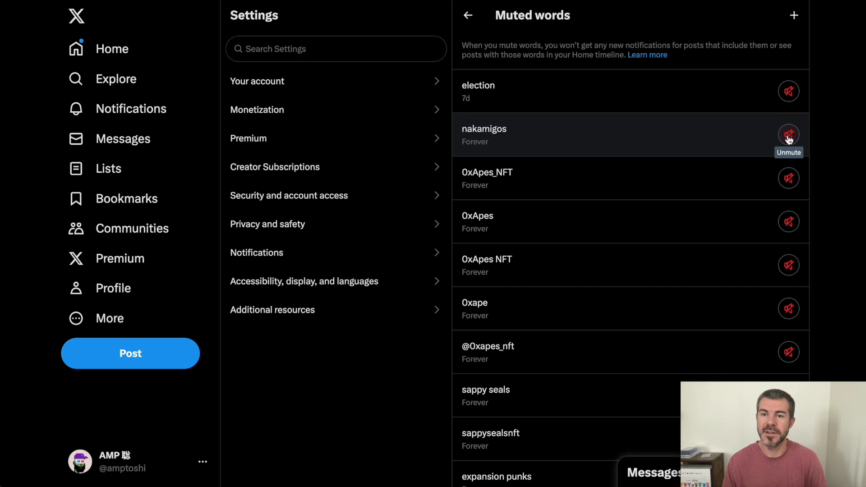
left_click(789, 137)
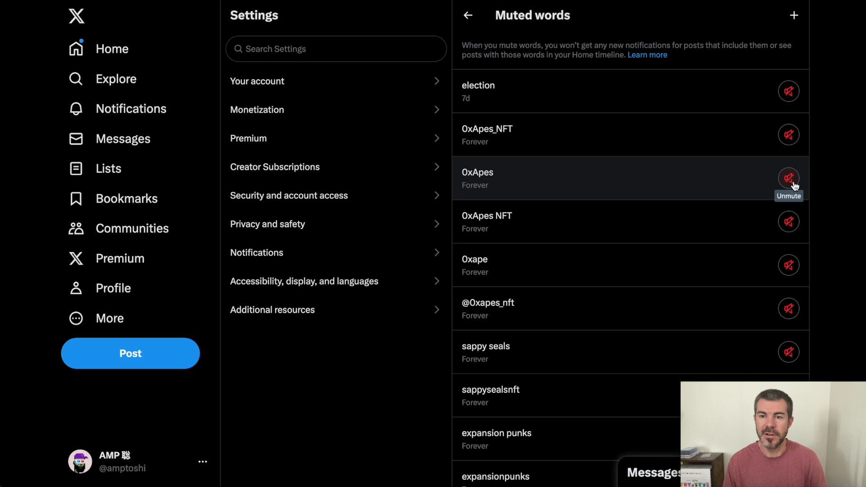
left_click(789, 178)
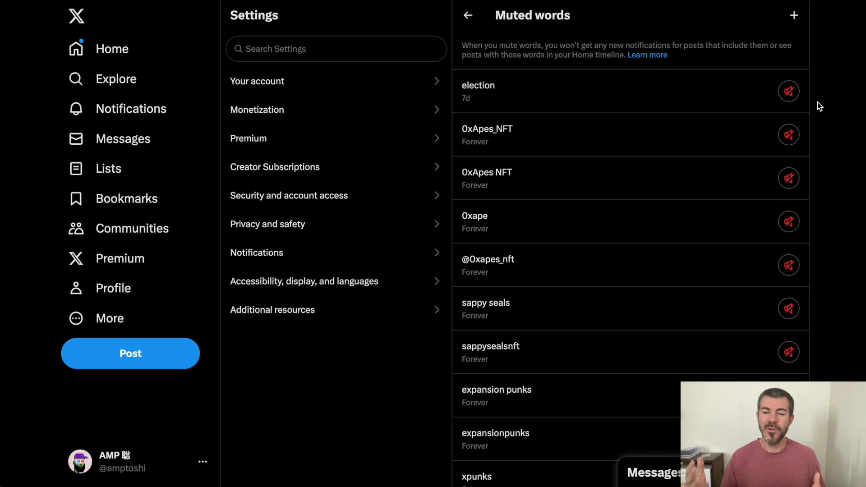